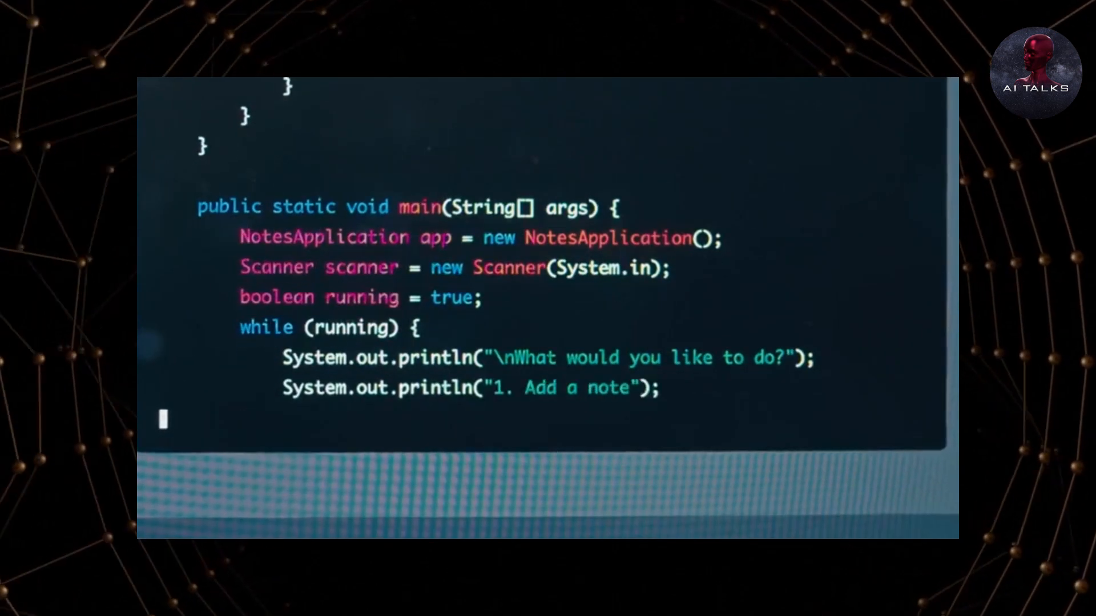
scroll(down, 3)
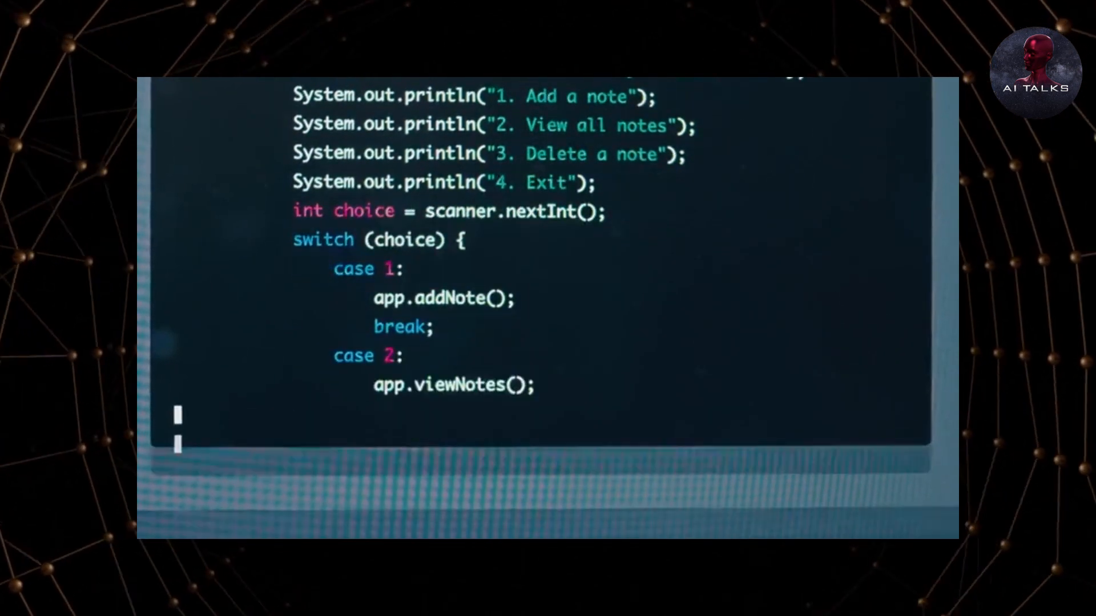